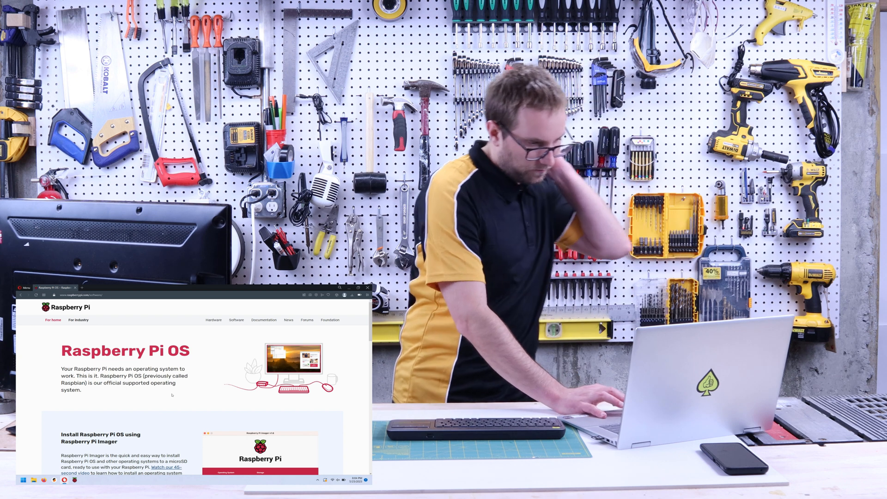
Scroll to the Raspberry Pi Imager section and download the Imager for Windows
{"action": "scroll", "scroll_direction": "down", "scroll_amount": 3}
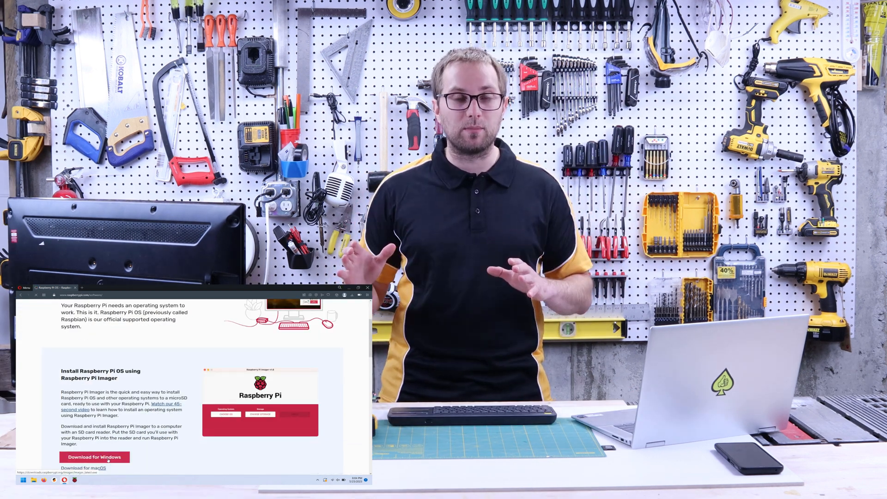
{"action": "left_click", "coordinate": [93, 457]}
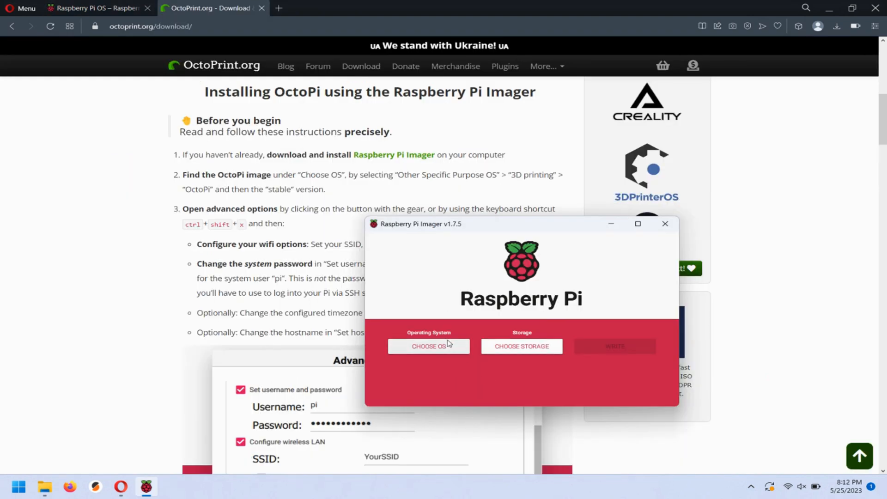
Choose OctoPi (stable) from the 3D printing OS list in Imager, then open advanced options
{"action": "left_click", "coordinate": [429, 346]}
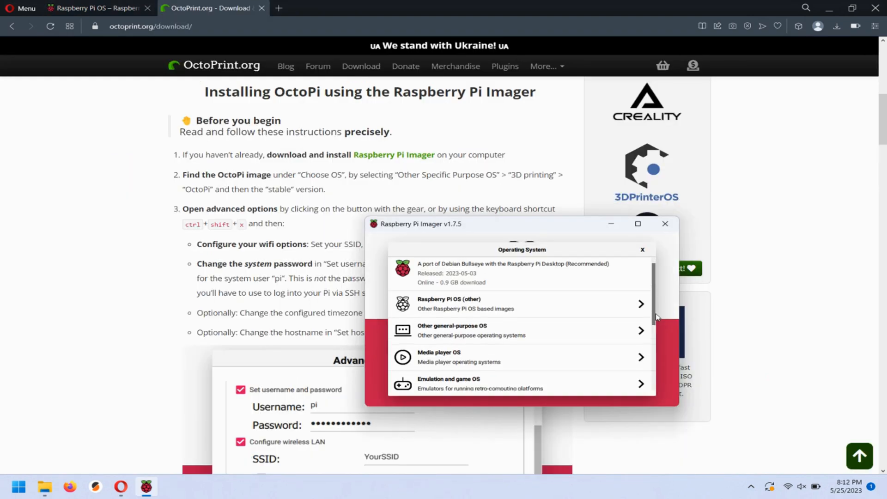
{"action": "scroll", "scroll_direction": "down", "scroll_amount": 3}
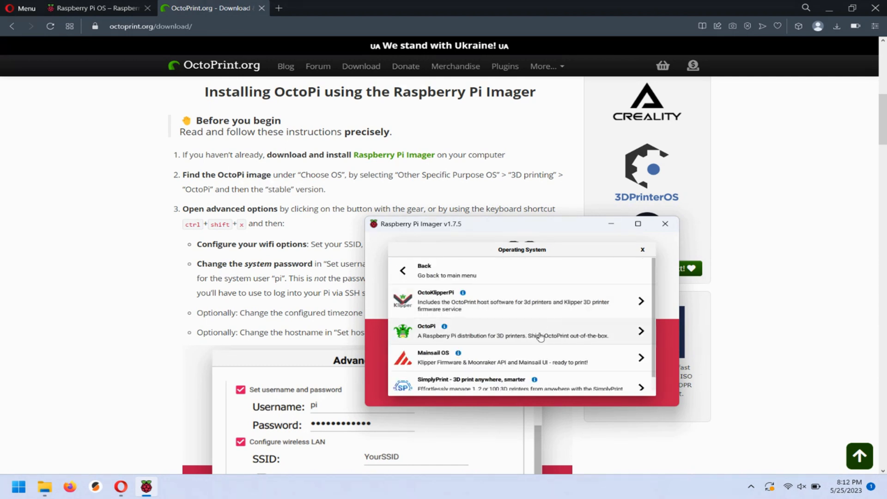
{"action": "left_click", "coordinate": [539, 331]}
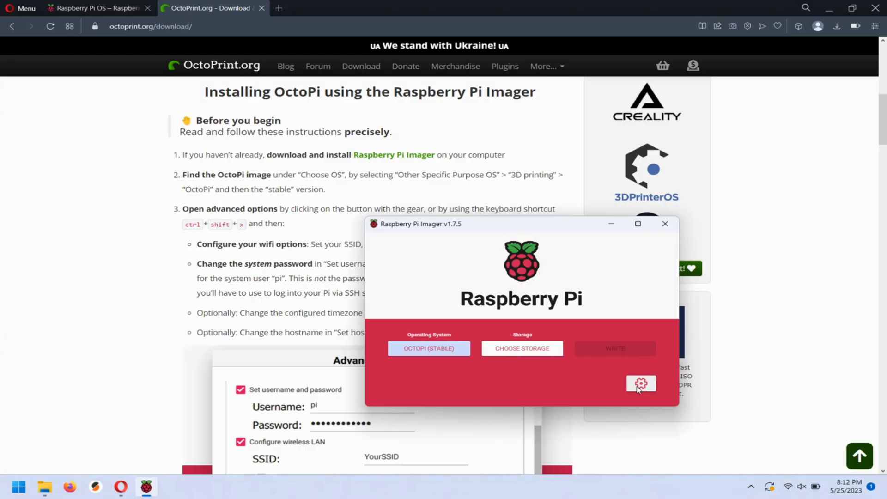
{"action": "left_click", "coordinate": [641, 384]}
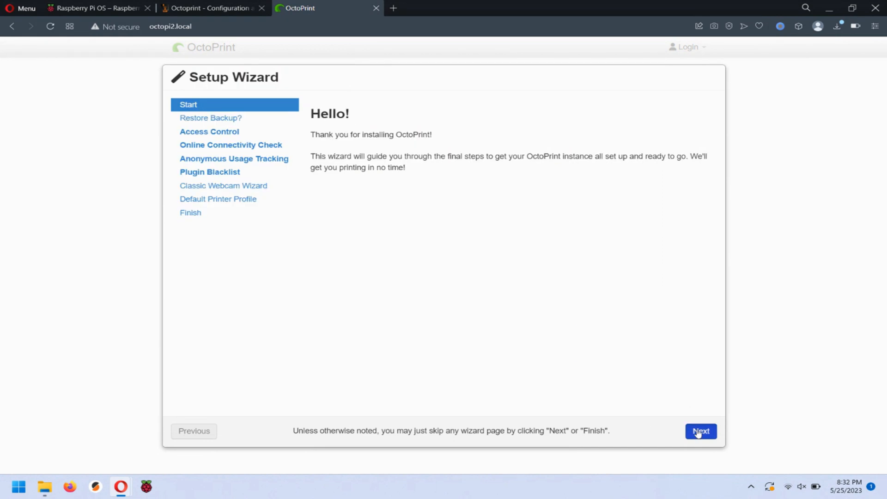
Advance past the OctoPrint wizard's welcome page and continue through its steps
{"action": "left_click", "coordinate": [701, 432]}
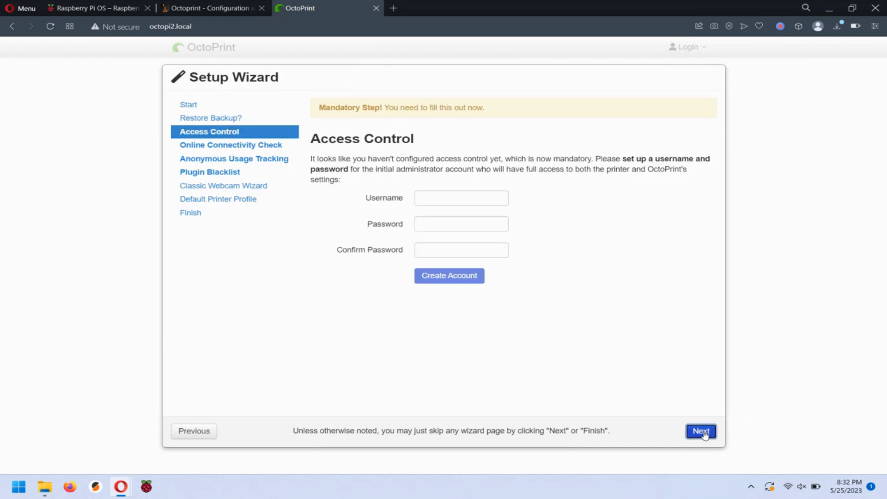
{"action": "left_click", "coordinate": [219, 9]}
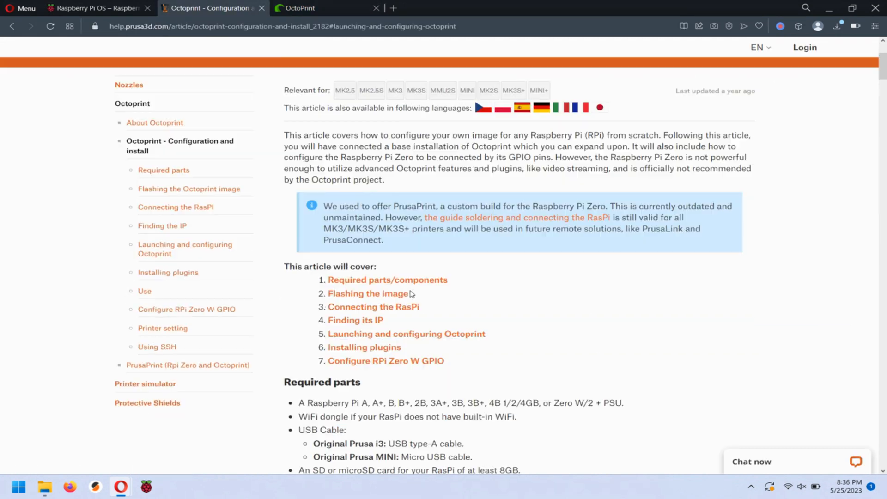
{"action": "scroll", "scroll_direction": "down", "scroll_amount": 3}
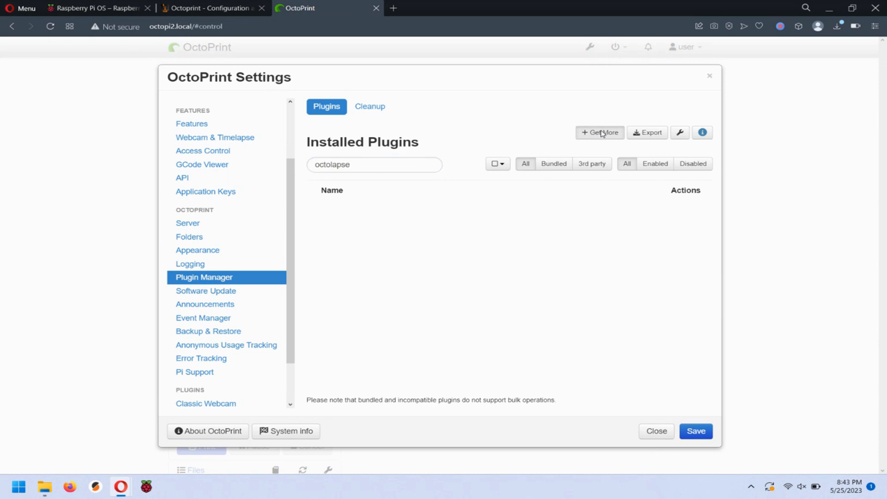
Search the Plugin Repository for 'octolapse' and install Octolapse
{"action": "left_click", "coordinate": [600, 133]}
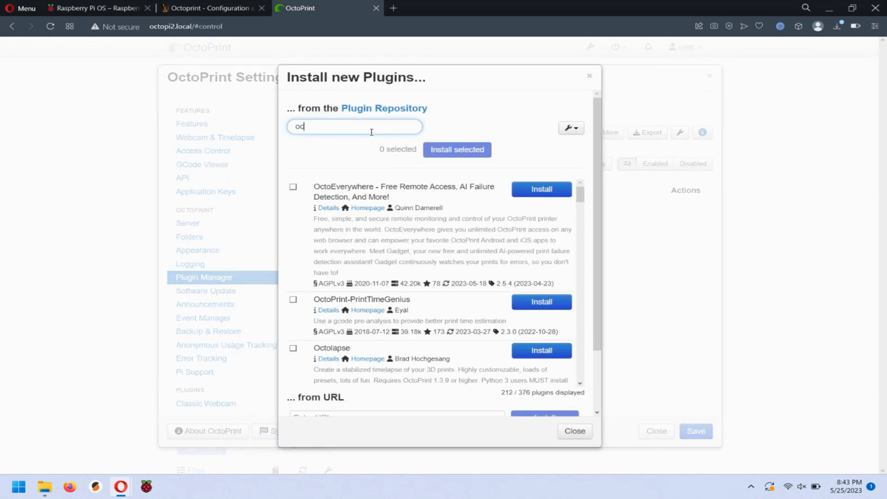
{"action": "type", "text": "ctolapse"}
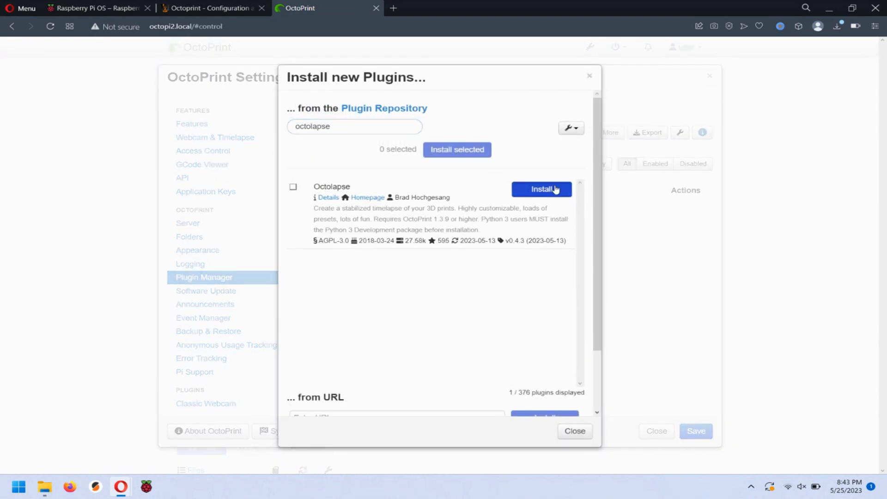
{"action": "left_click", "coordinate": [542, 189]}
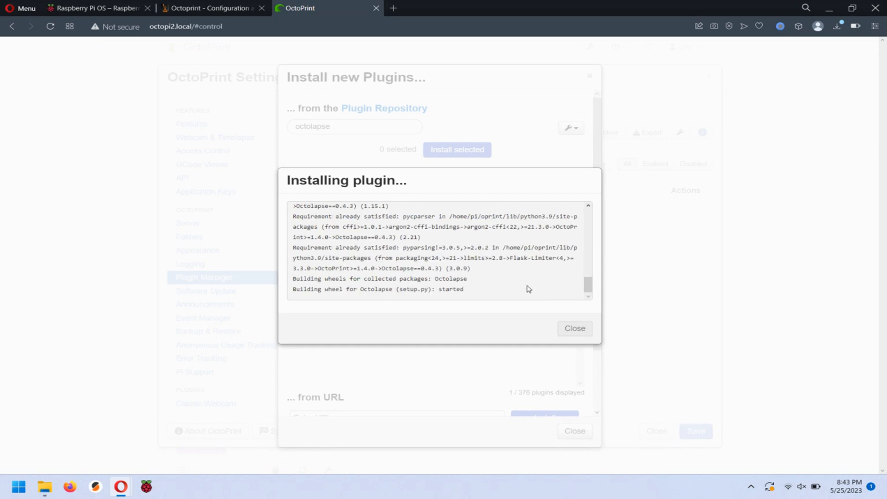